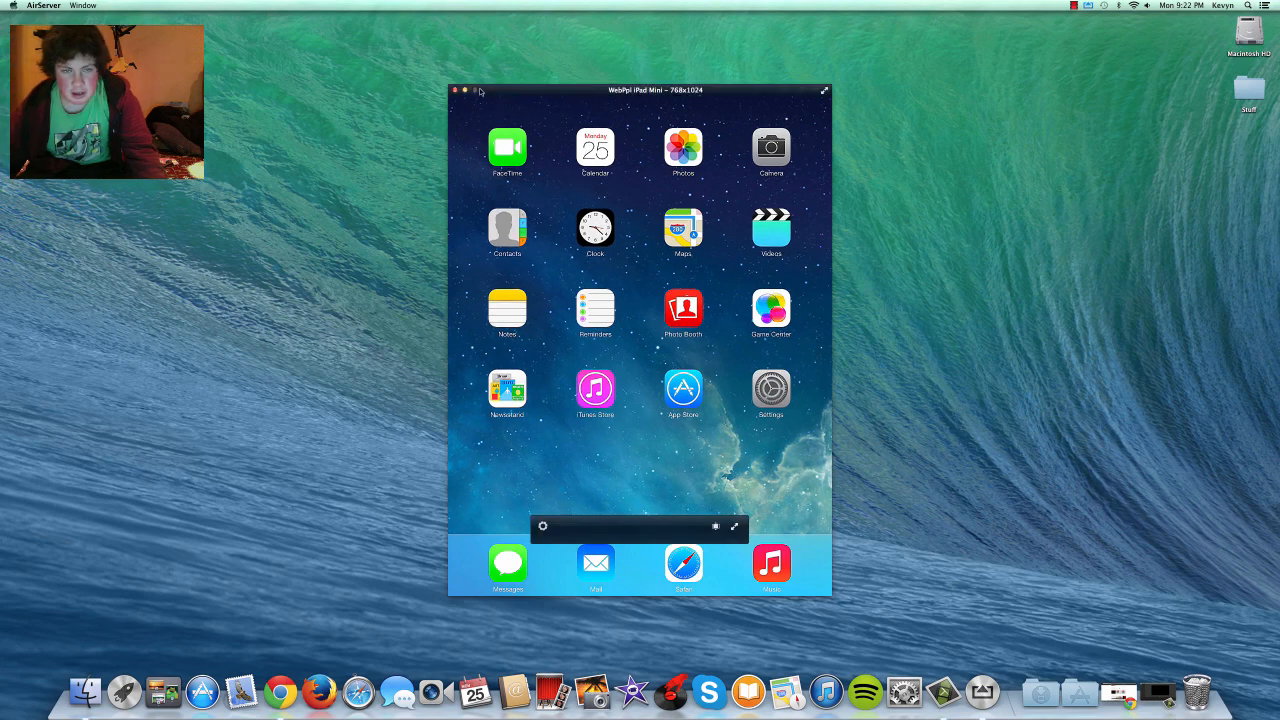
Switch from the AirServer mirror window to Chrome showing Google's start page
{"action": "left_click", "coordinate": [454, 90]}
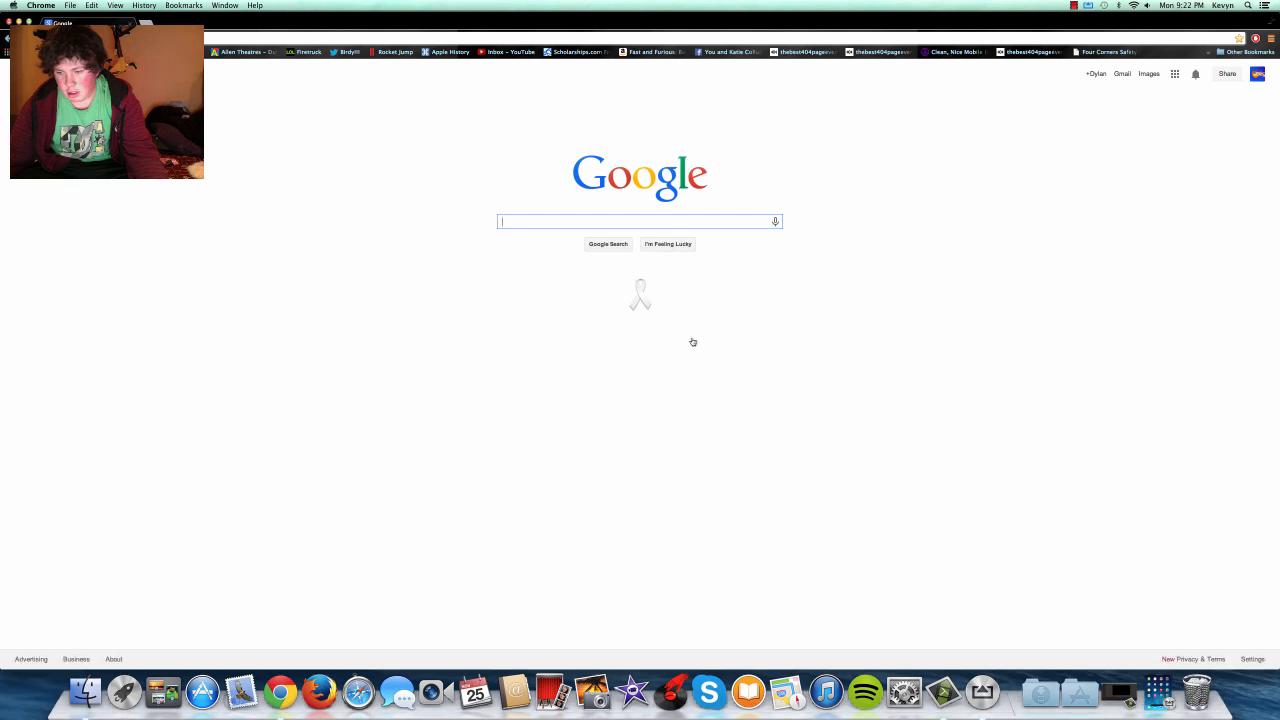
{"action": "mouse_move", "coordinate": [640, 292]}
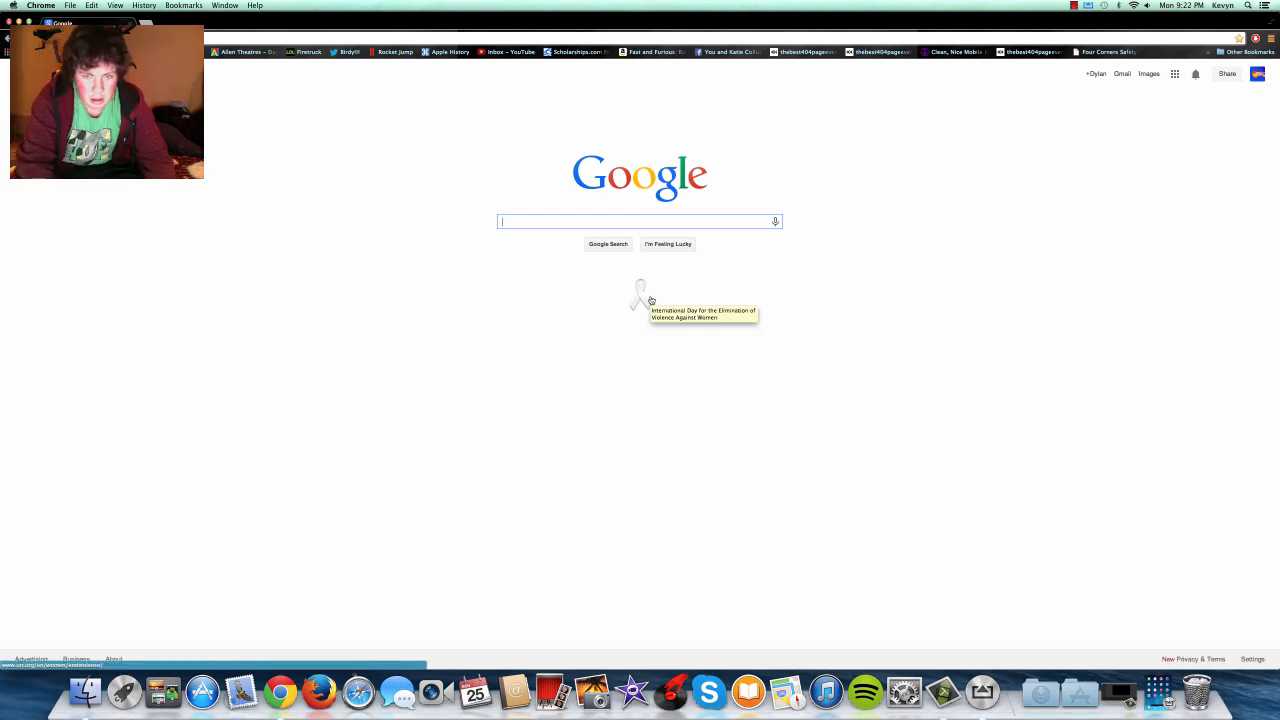
{"action": "mouse_move", "coordinate": [514, 322]}
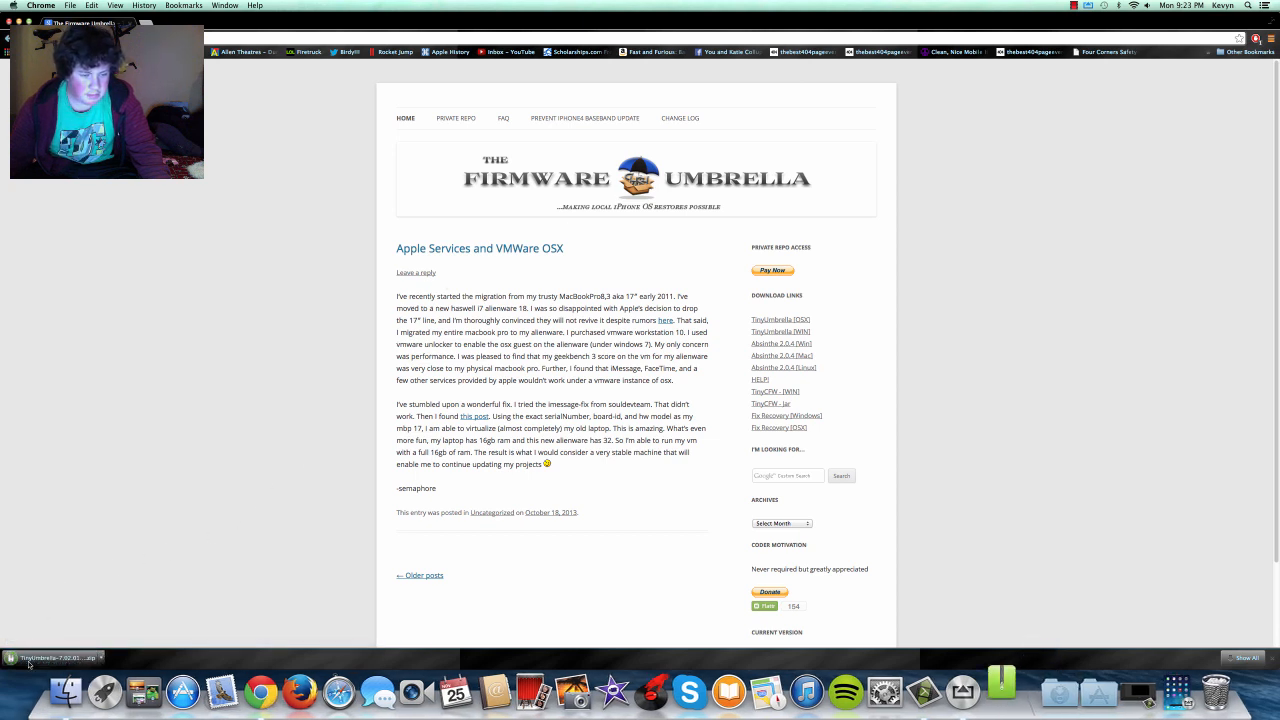
Open TinyUmbrella from Downloads, confirm the internet-download warning and authorize with the admin password
{"action": "left_click", "coordinate": [56, 656]}
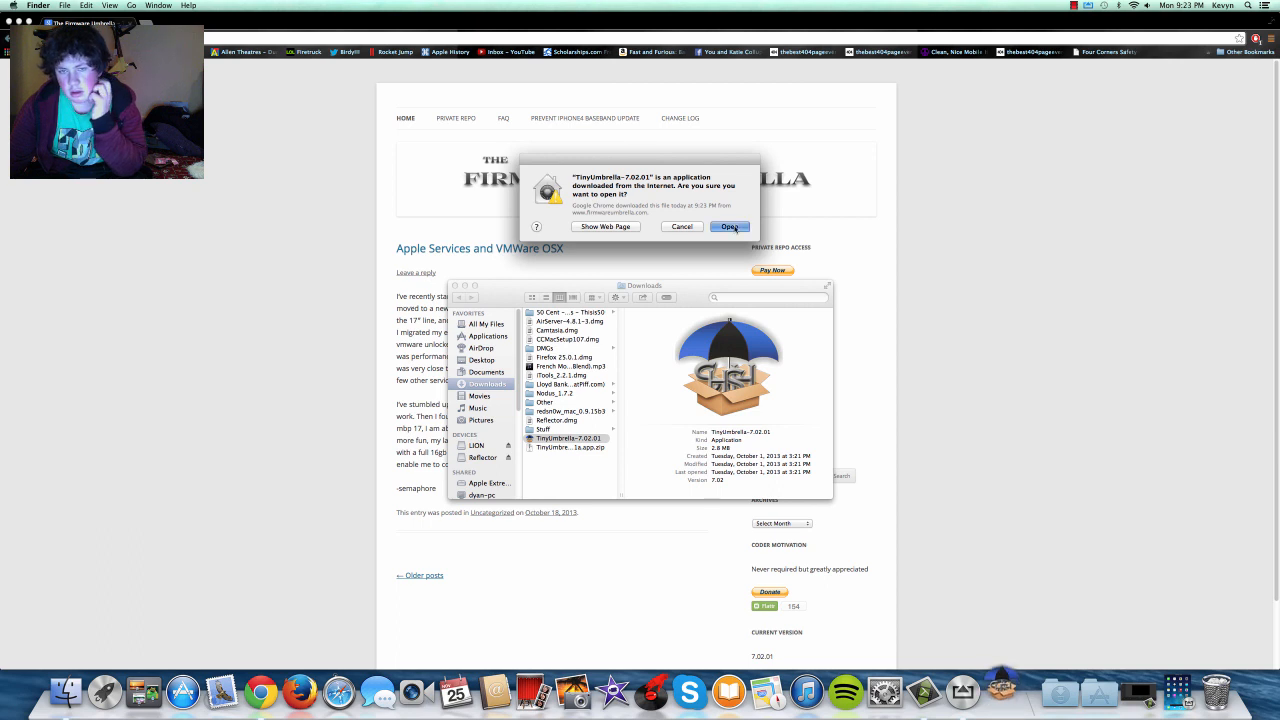
{"action": "left_click", "coordinate": [730, 226]}
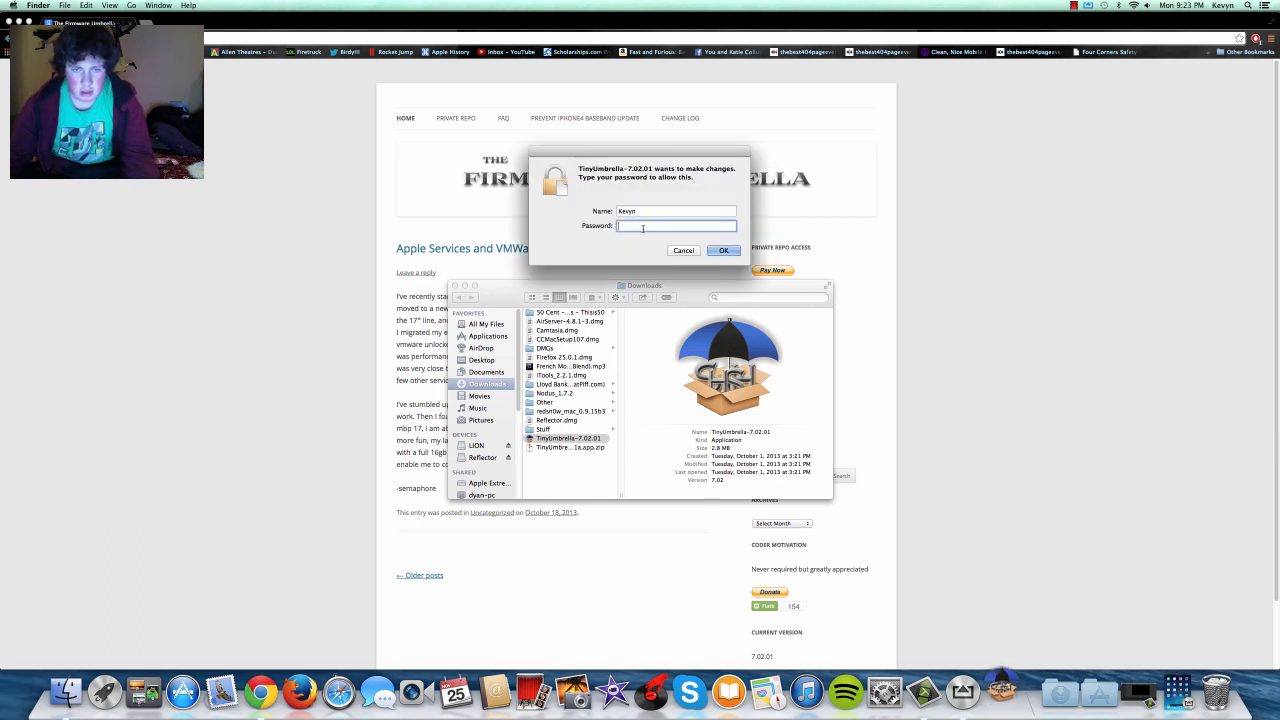
{"action": "type", "text": "password"}
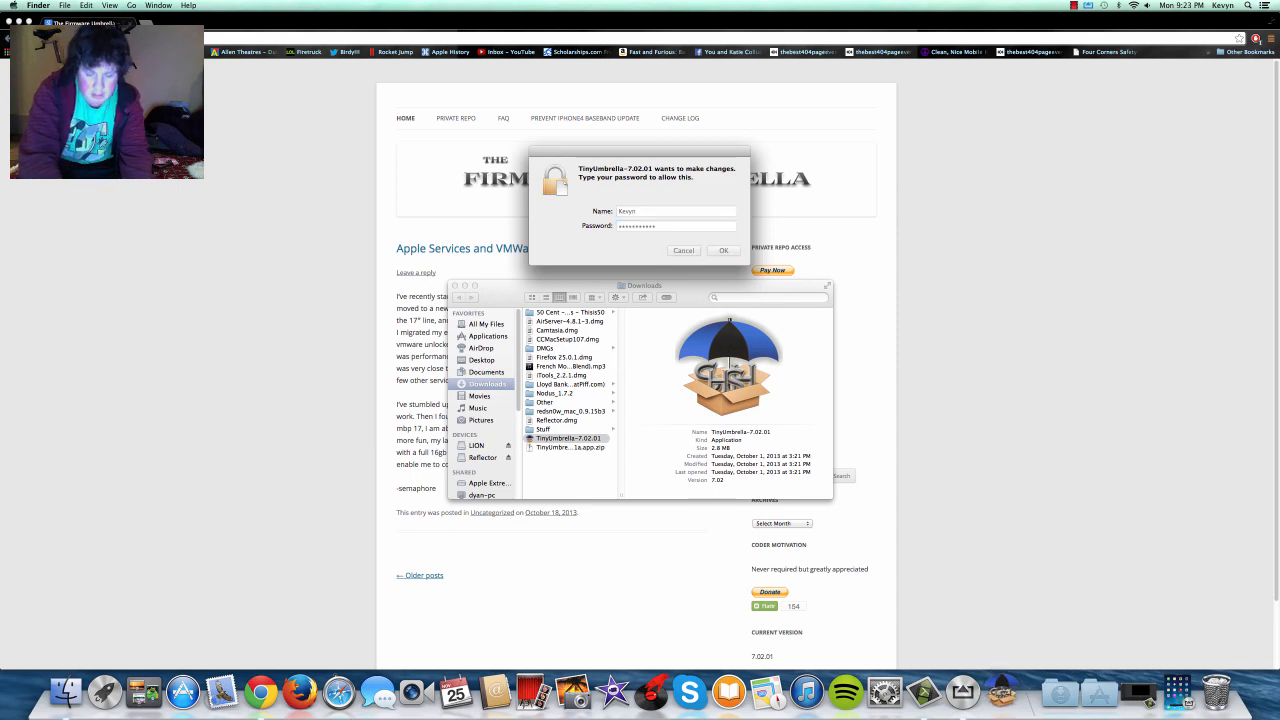
{"action": "left_click", "coordinate": [724, 250]}
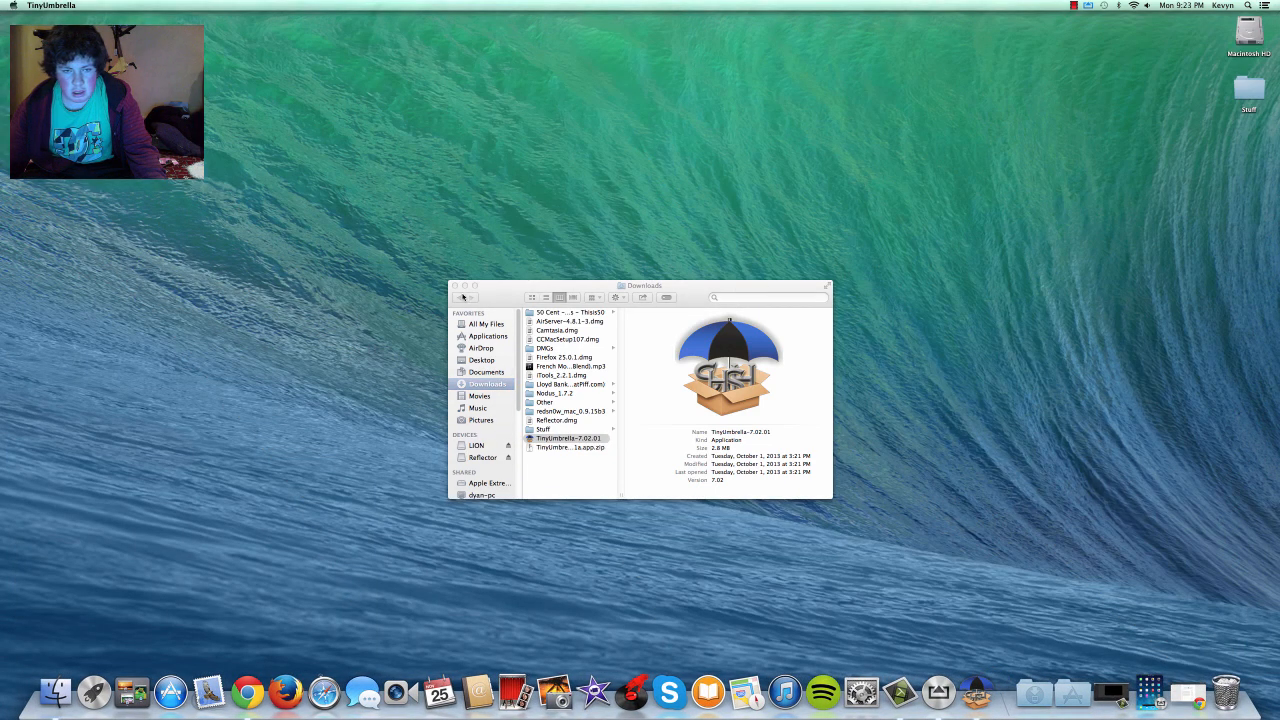
Launch TinyUmbrella and dismiss the 'Request SHSH from Cydia' startup notice
{"action": "double_click", "coordinate": [568, 438]}
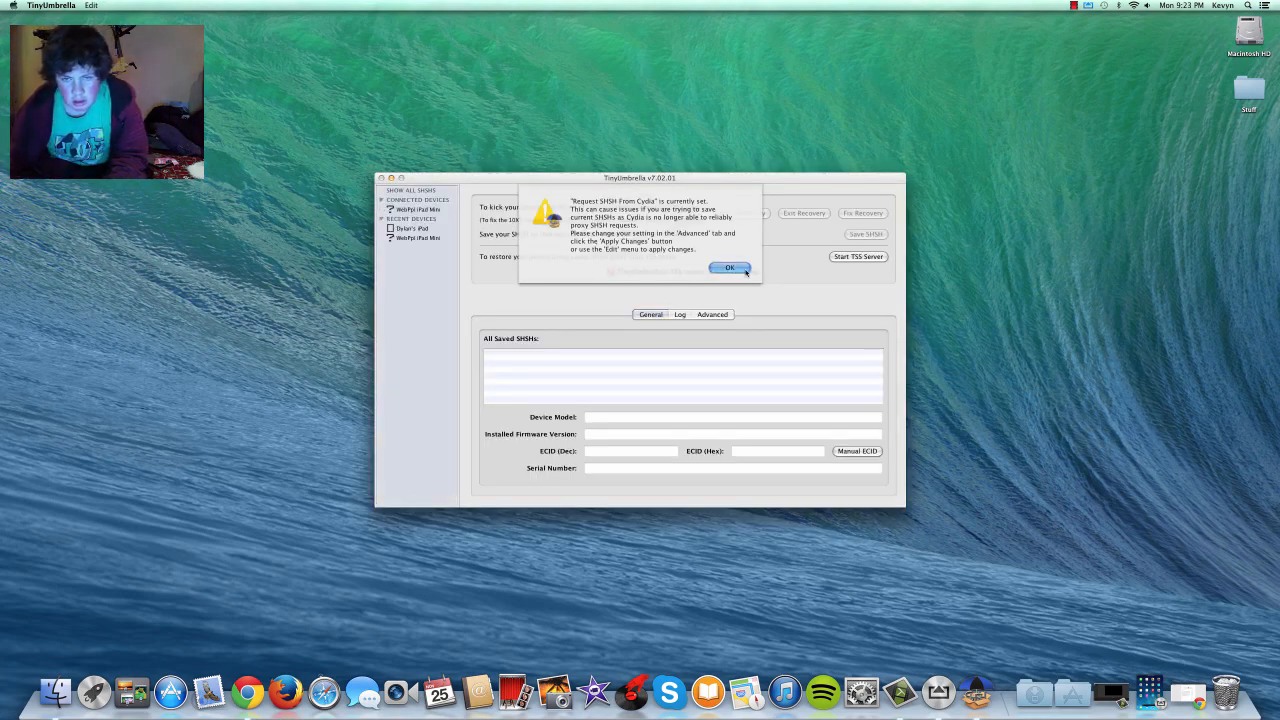
{"action": "left_click", "coordinate": [728, 268]}
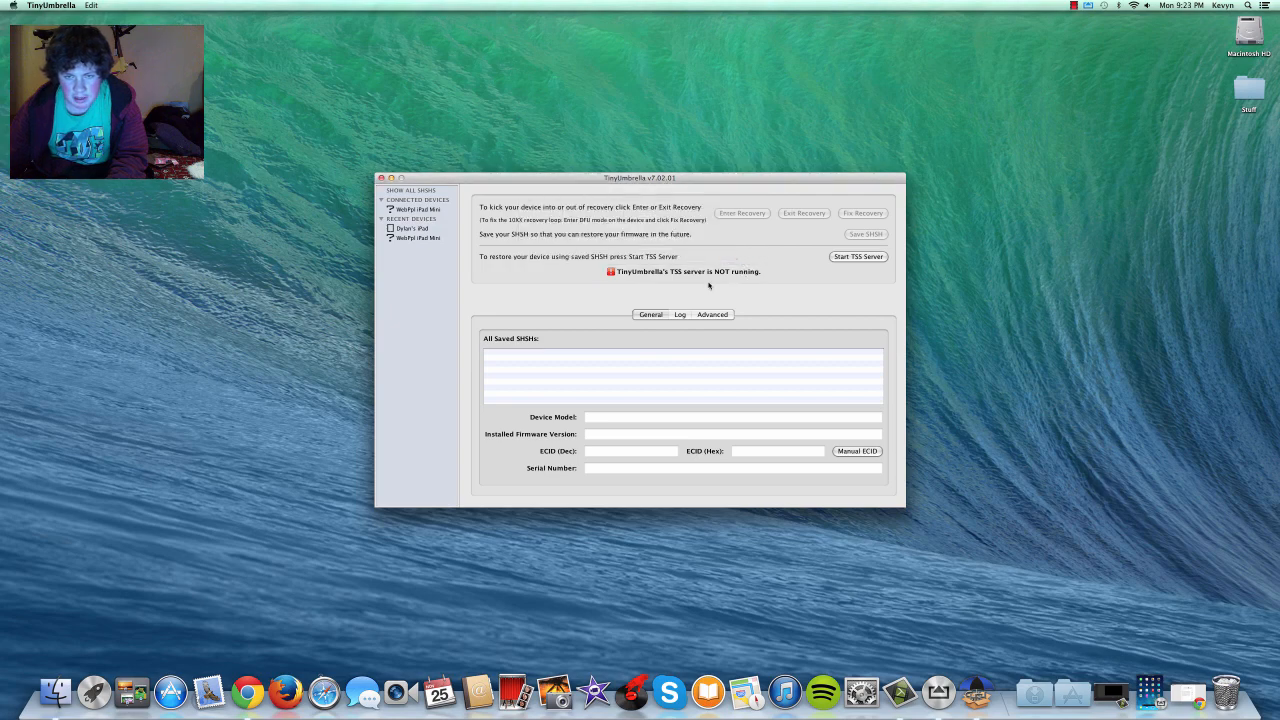
{"action": "left_click", "coordinate": [712, 314]}
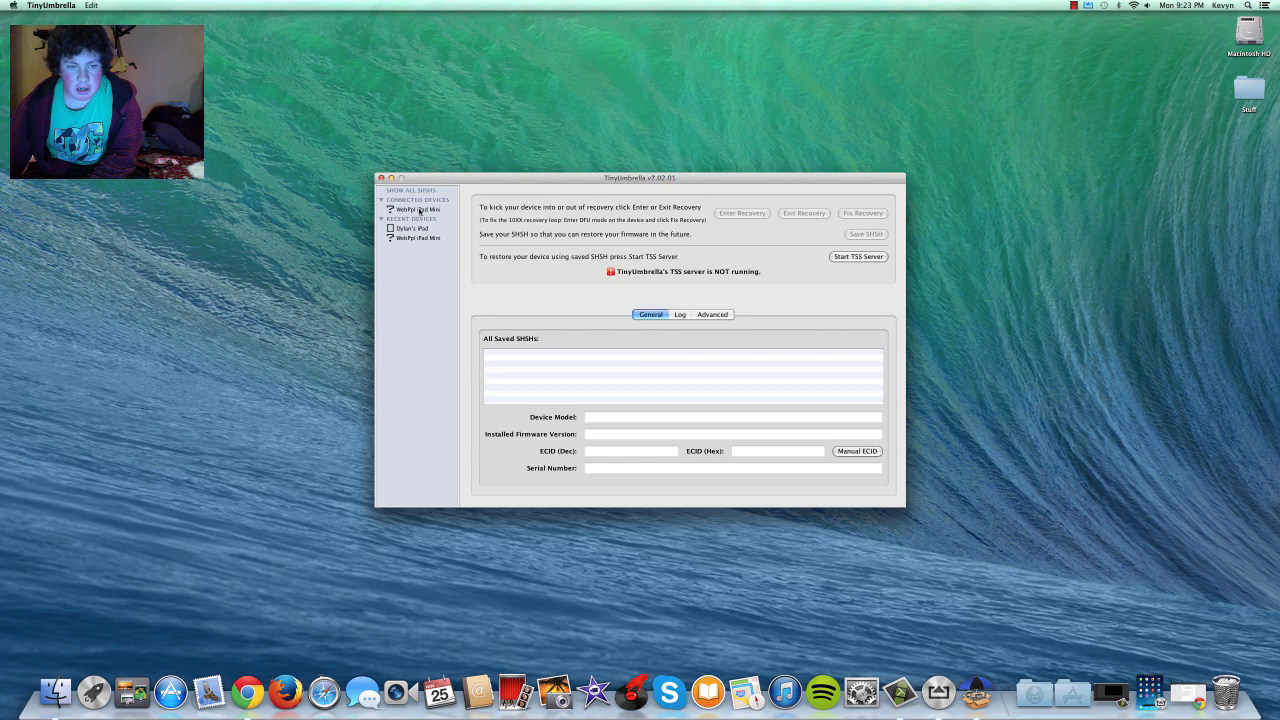
Put the connected iPad Mini into recovery mode and dismiss iTunes' recovery-mode alert
{"action": "left_click", "coordinate": [420, 210]}
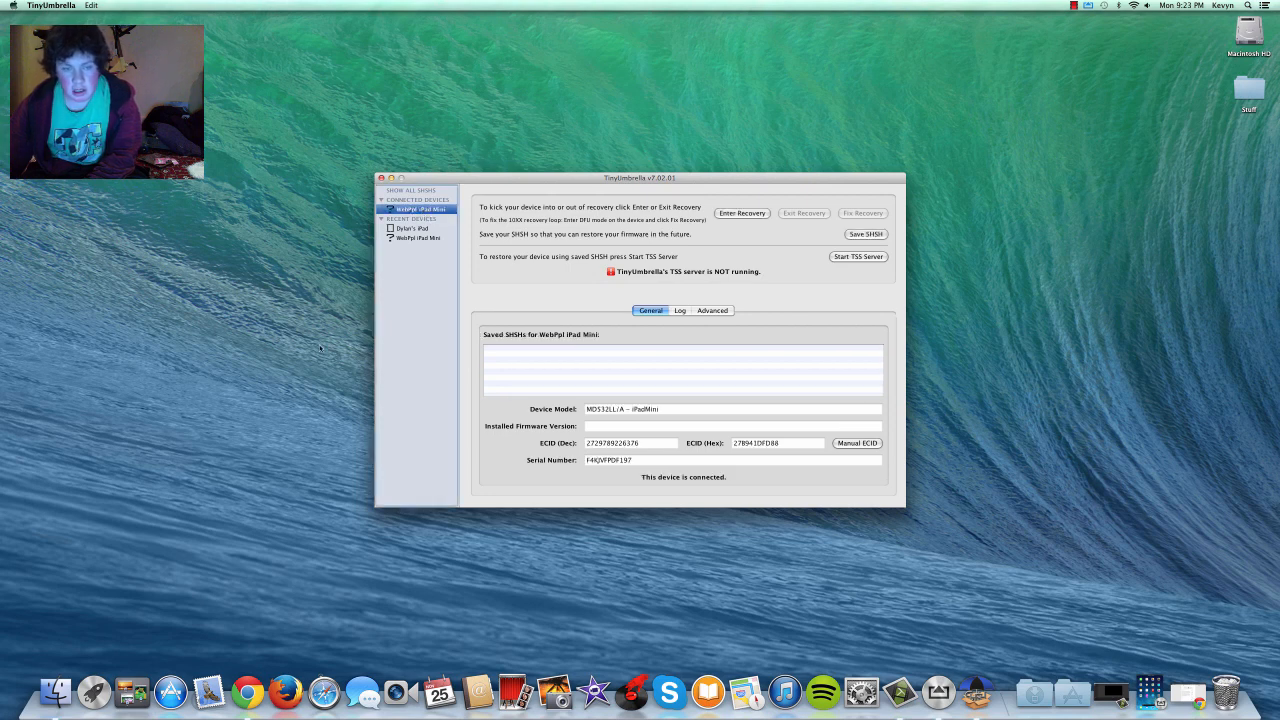
{"action": "mouse_move", "coordinate": [460, 392]}
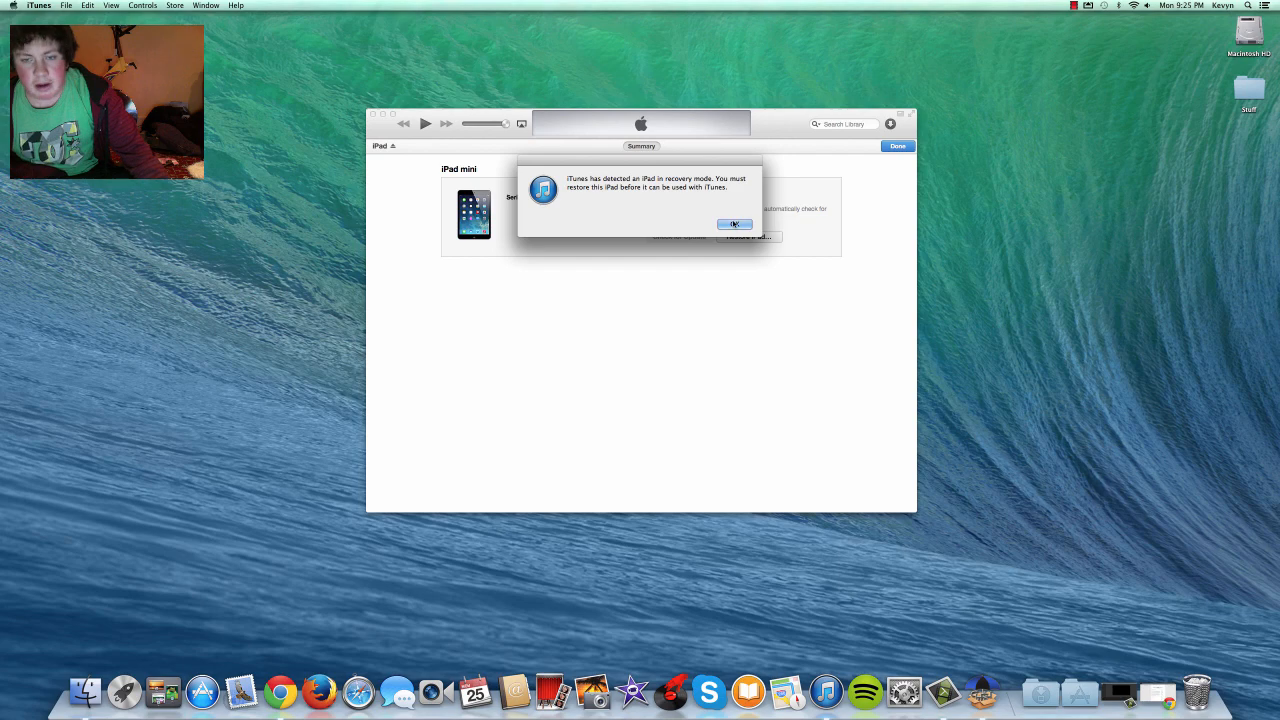
{"action": "left_click", "coordinate": [736, 224]}
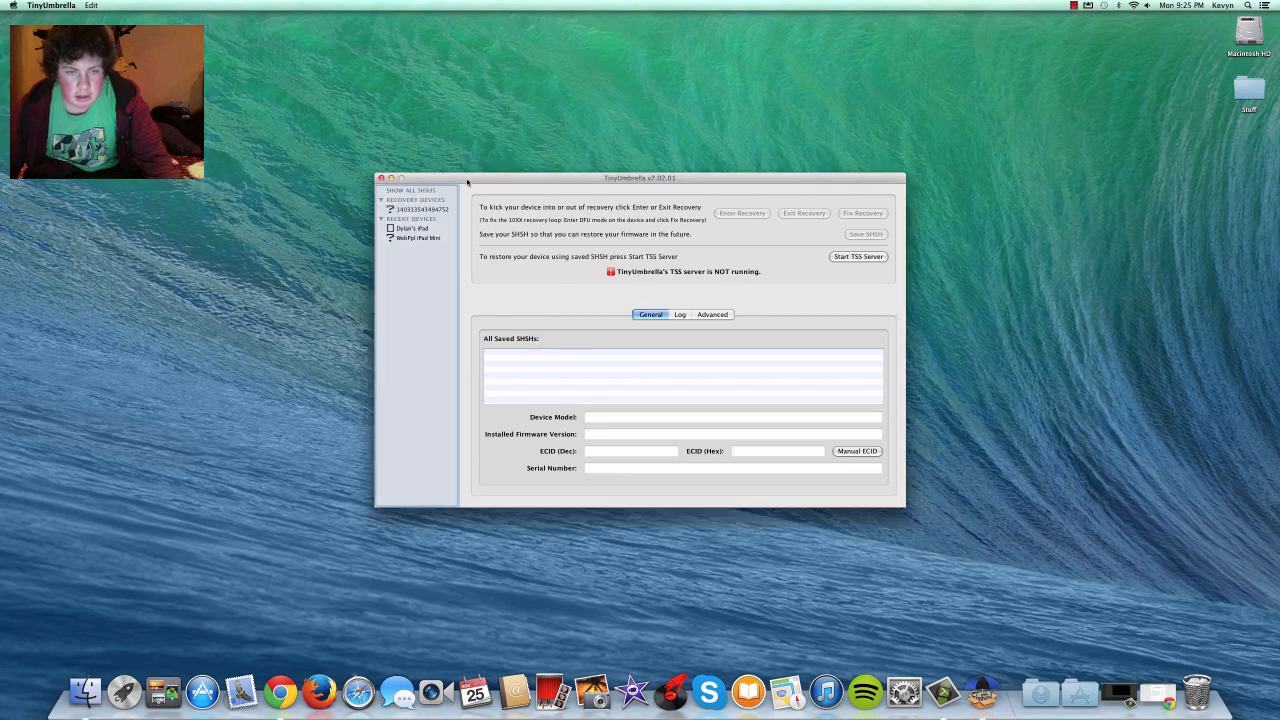
Exit Recovery on the iPad Mini so it reboots as a normal device
{"action": "left_click", "coordinate": [420, 210]}
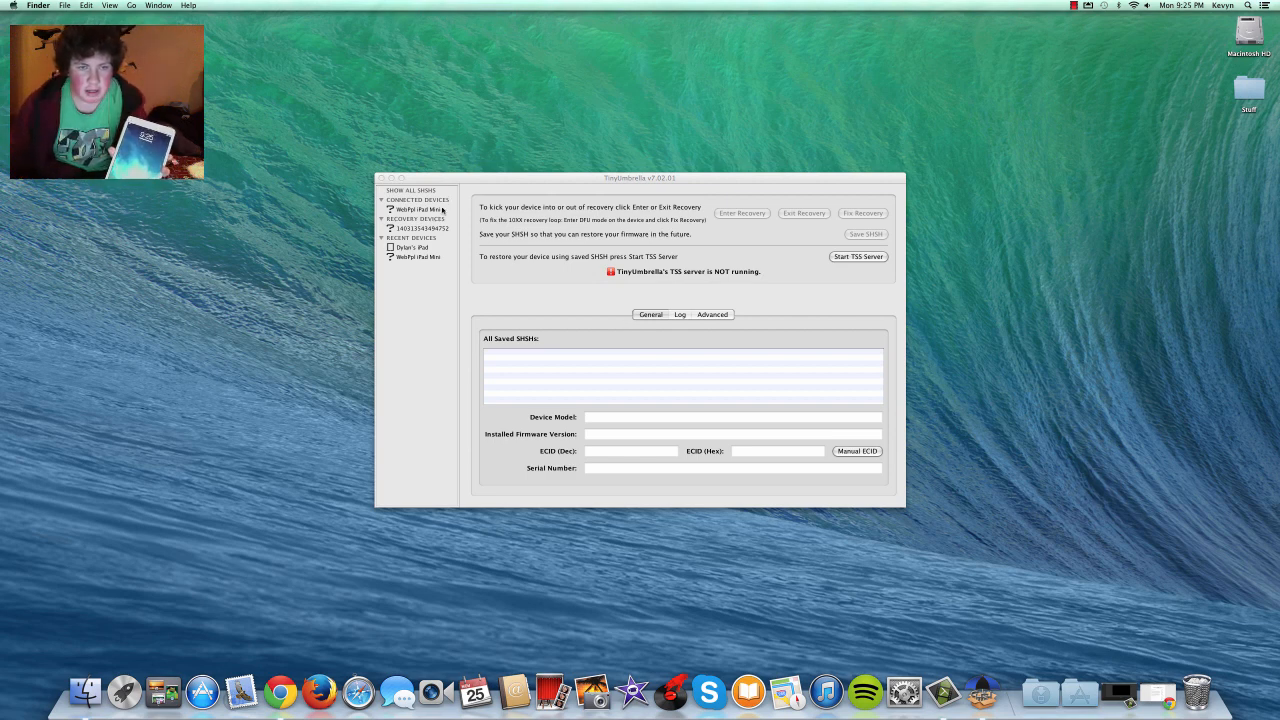
Select the rebooted iPad Mini while its home screen reappears mirrored in AirServer
{"action": "left_click", "coordinate": [418, 210]}
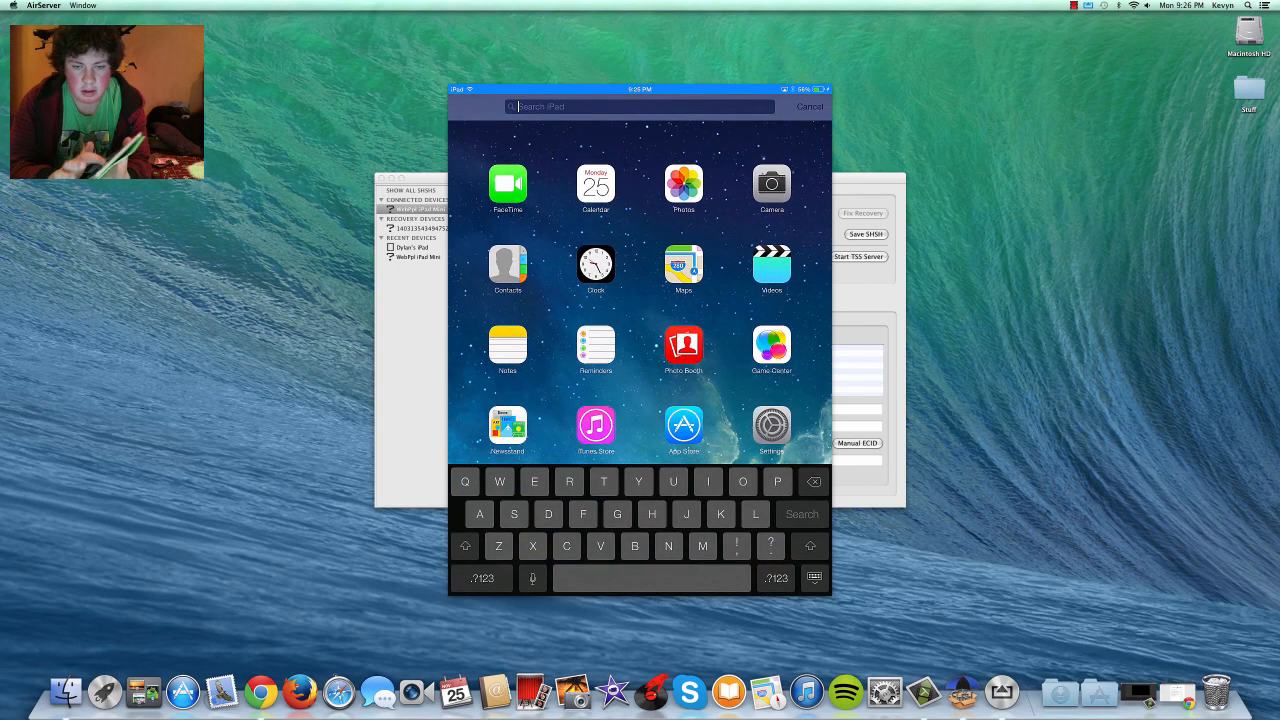
Dismiss Spotlight search so the mirrored iPad shows its plain home screen and dock
{"action": "left_click", "coordinate": [810, 106]}
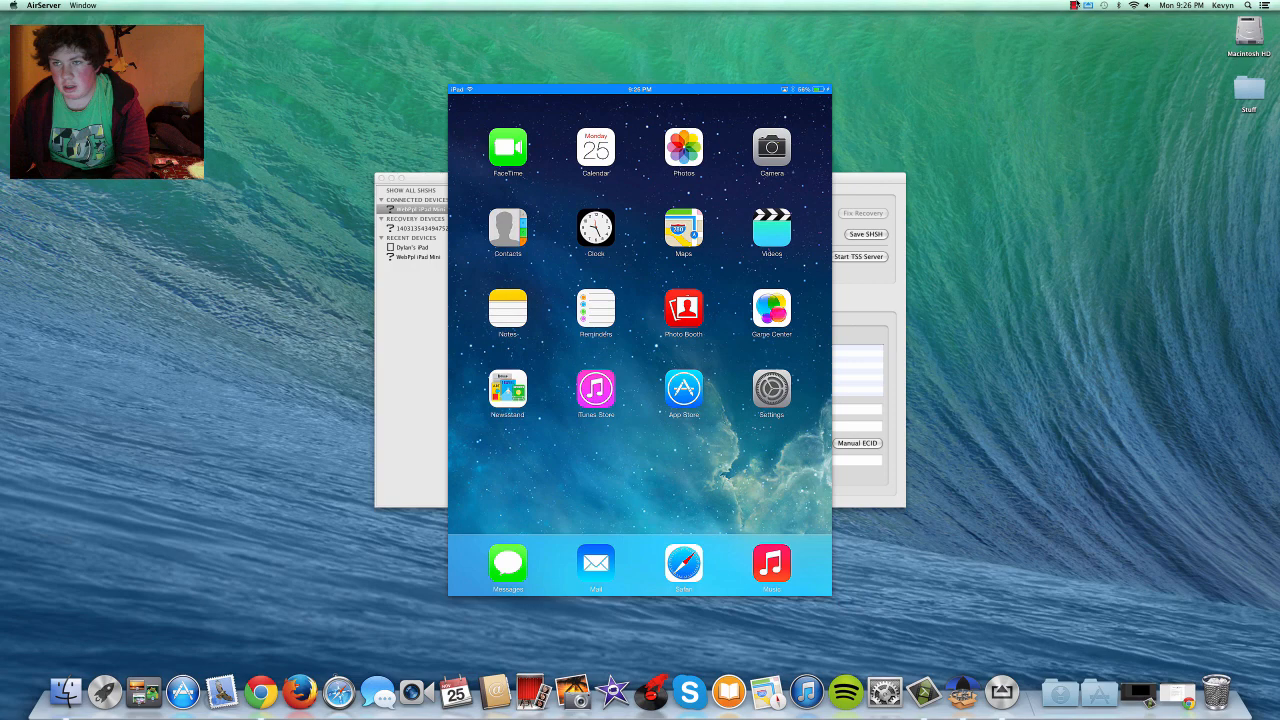
{"action": "left_click", "coordinate": [1076, 6]}
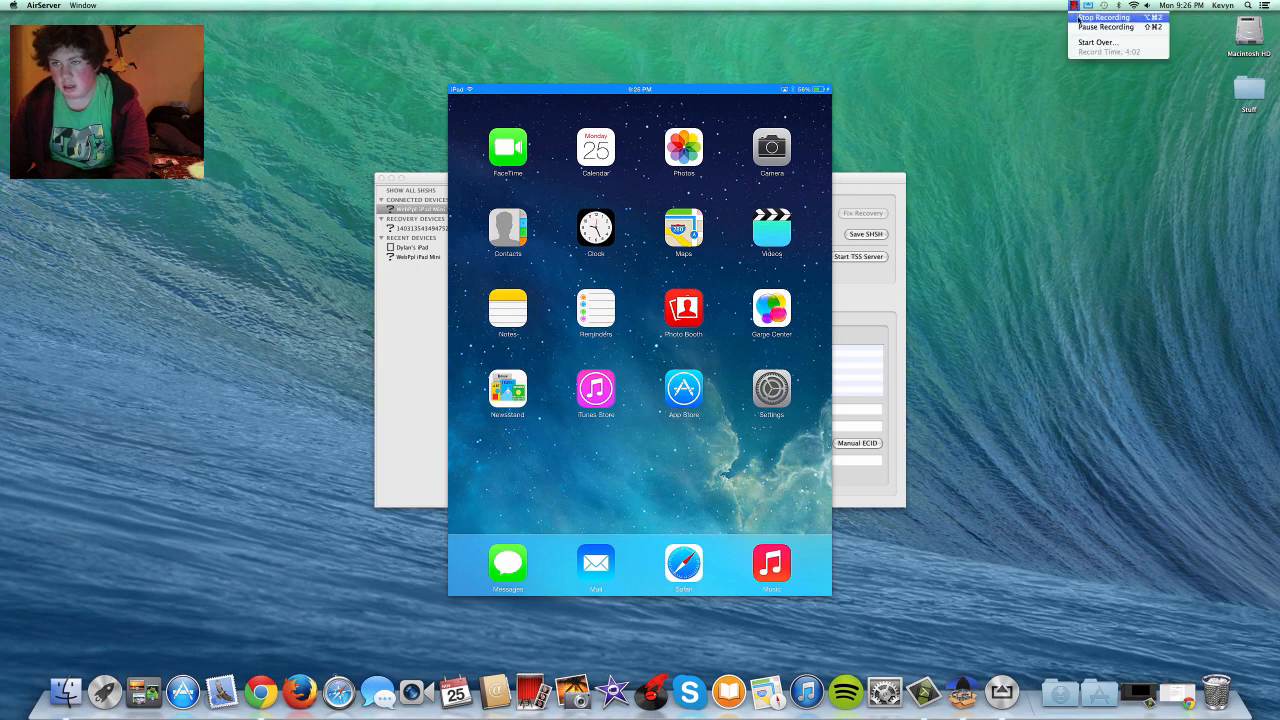